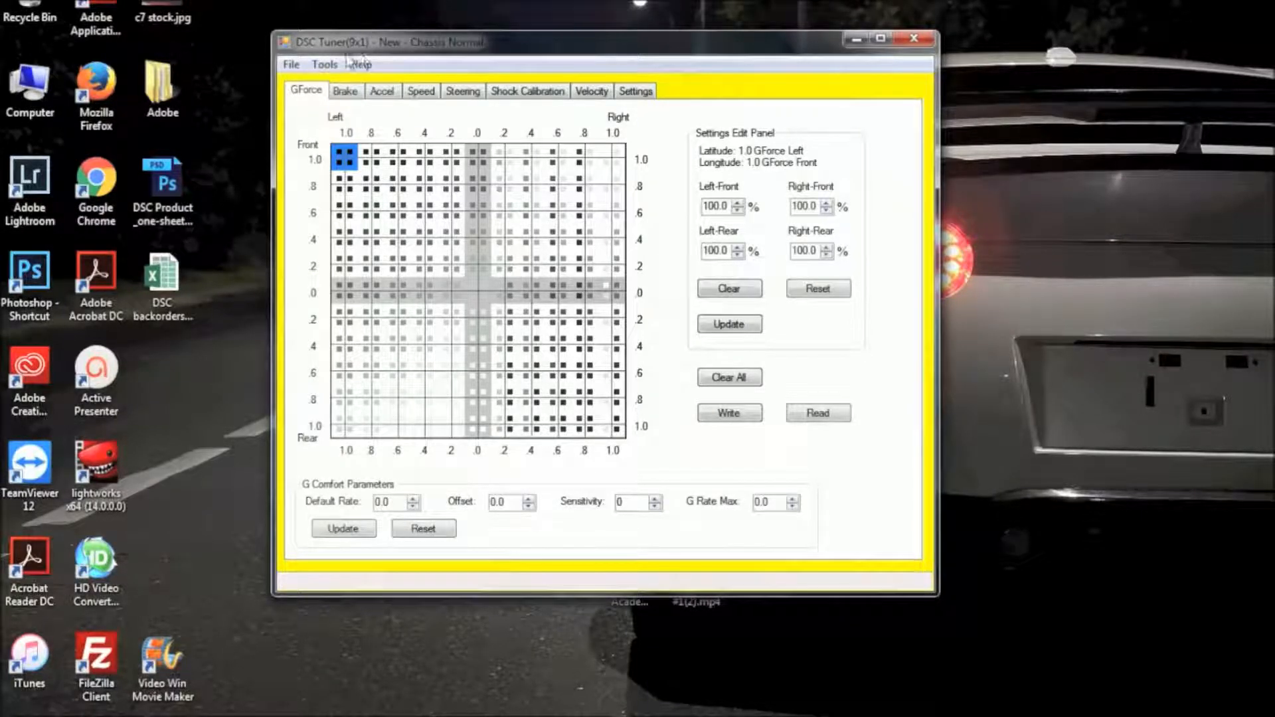
Start a Read All from the Tools menu, continuing without saving current changes.
{"action": "left_click", "coordinate": [324, 64]}
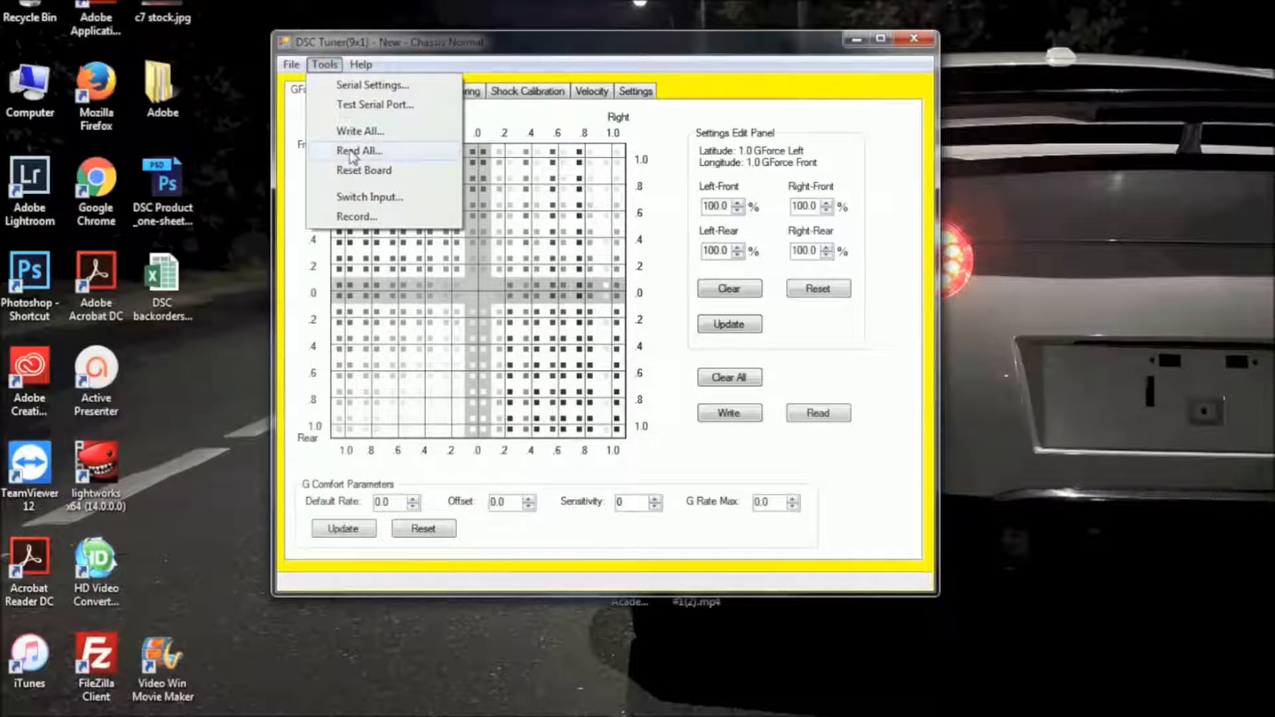
{"action": "left_click", "coordinate": [359, 151]}
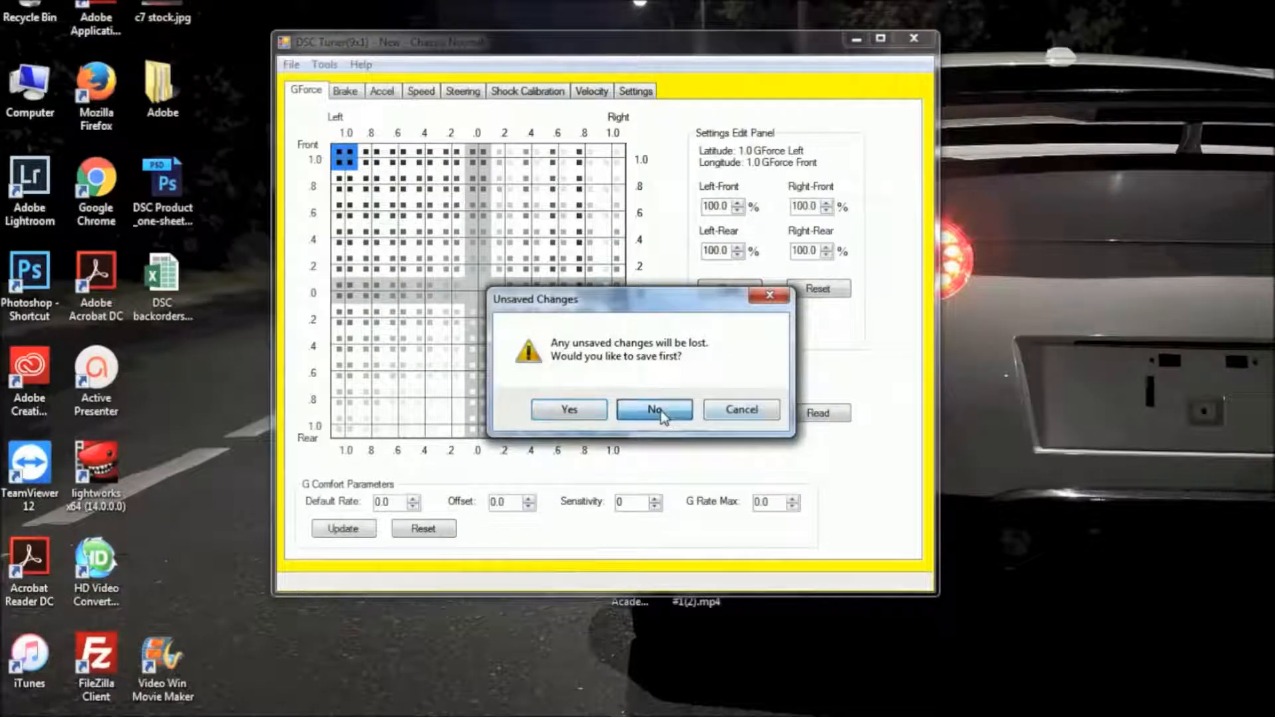
{"action": "left_click", "coordinate": [654, 409]}
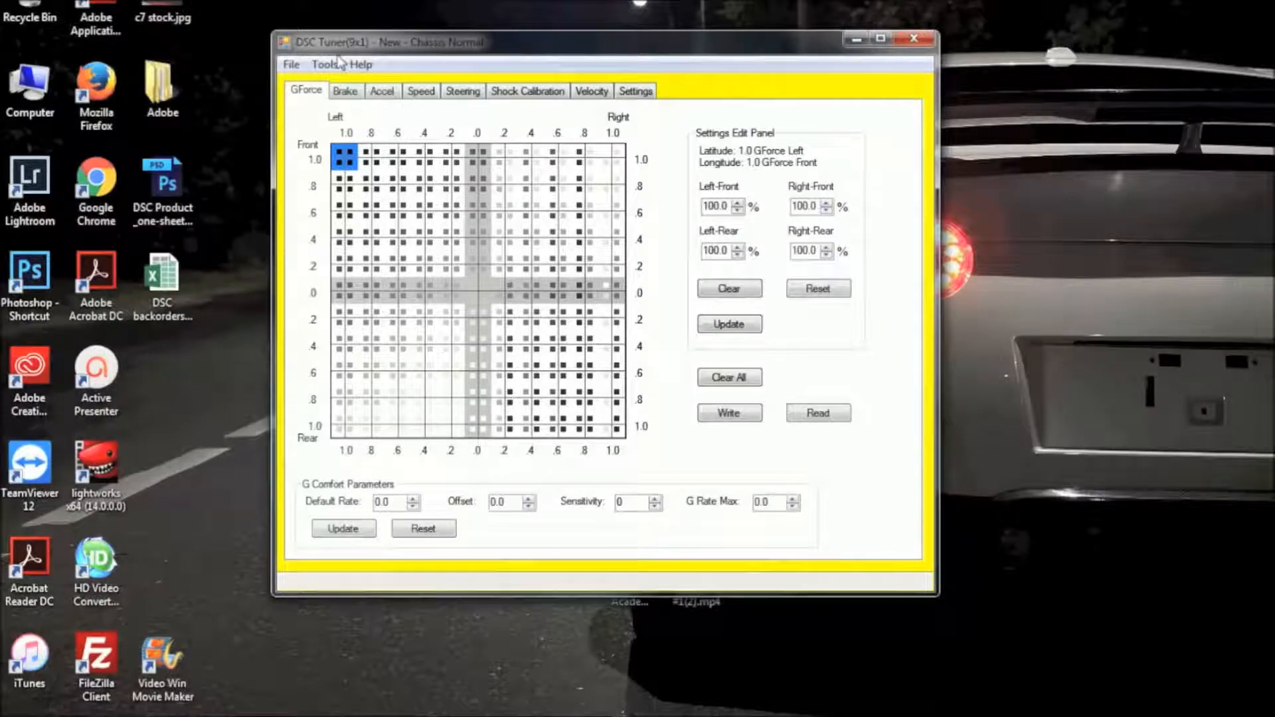
Begin a second Read All without saving; it aborts with a Port Error at 0 of 1899.
{"action": "left_click", "coordinate": [326, 63]}
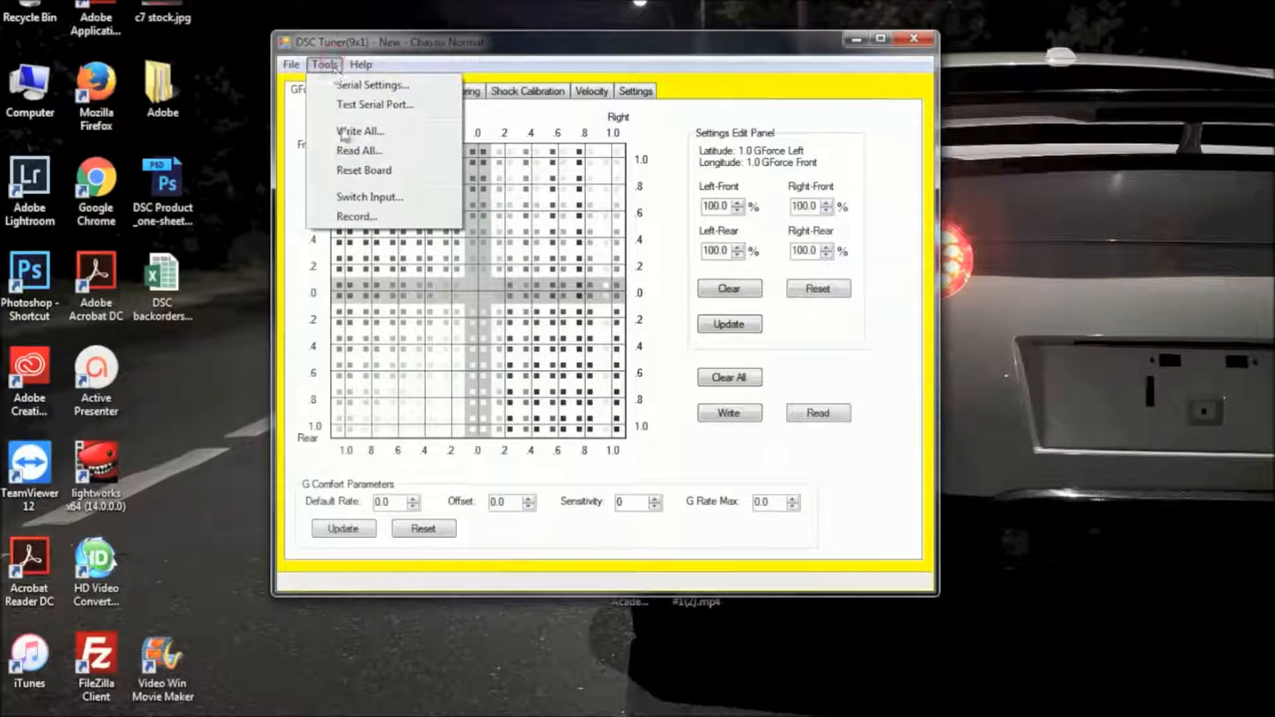
{"action": "left_click", "coordinate": [363, 170]}
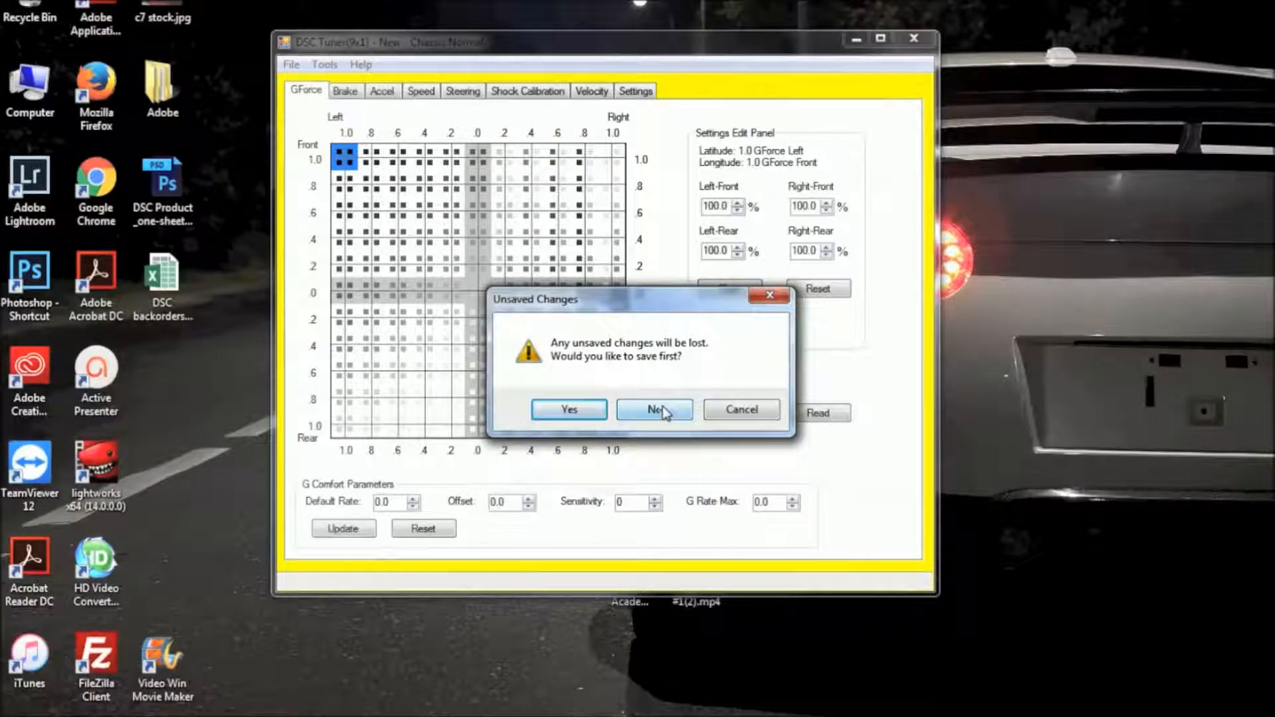
{"action": "left_click", "coordinate": [654, 409]}
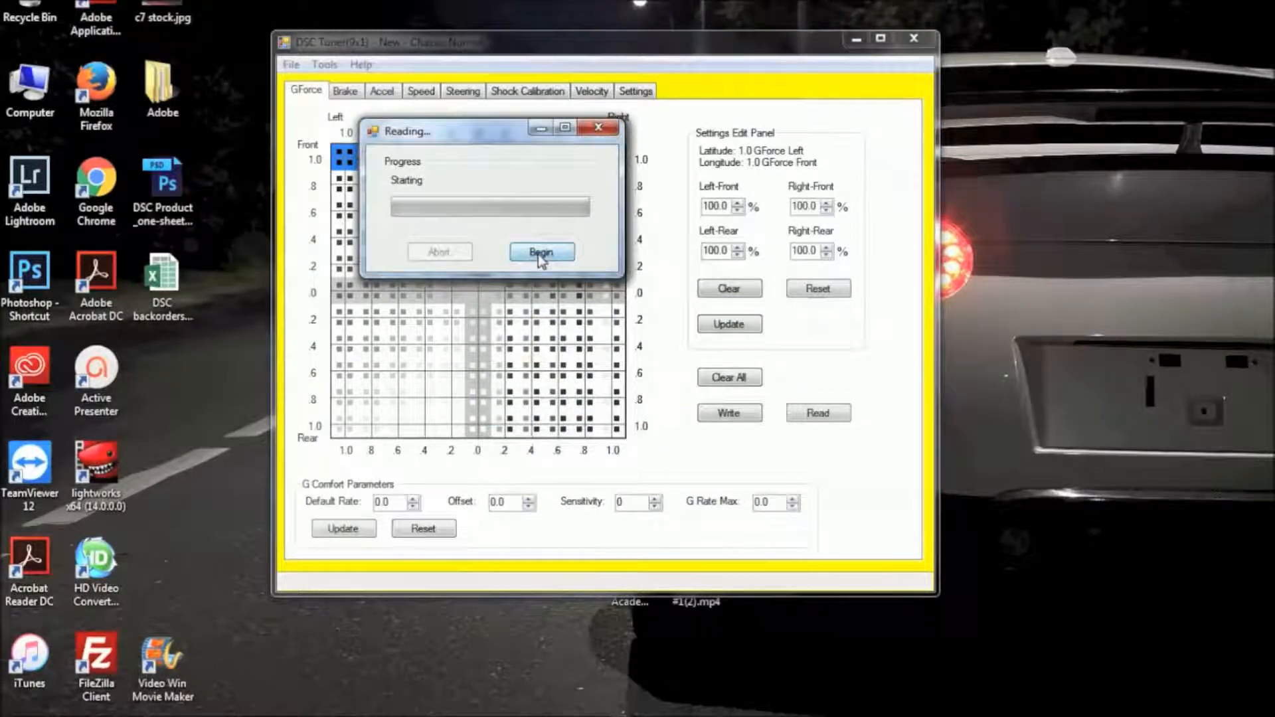
{"action": "left_click", "coordinate": [542, 252]}
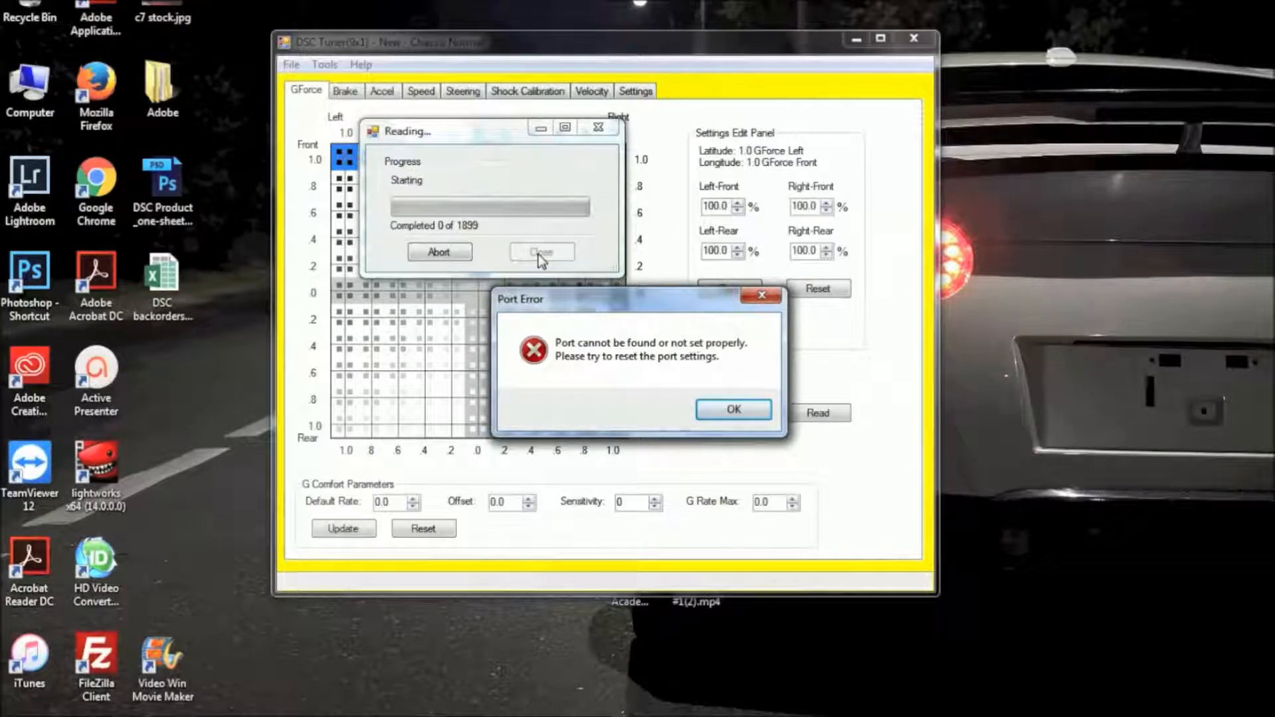
{"action": "left_click", "coordinate": [733, 410]}
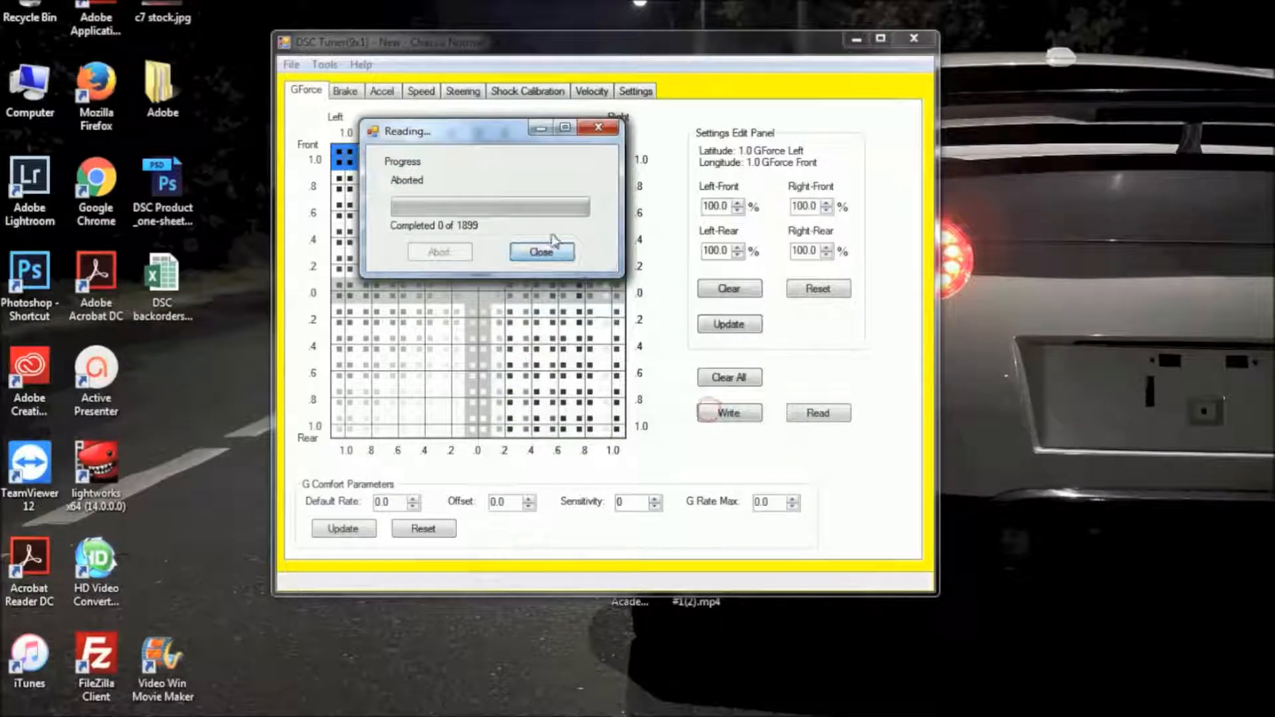
Dismiss the aborted read and inspect Serial Settings showing COM4 at 57600 bps.
{"action": "left_click", "coordinate": [324, 63]}
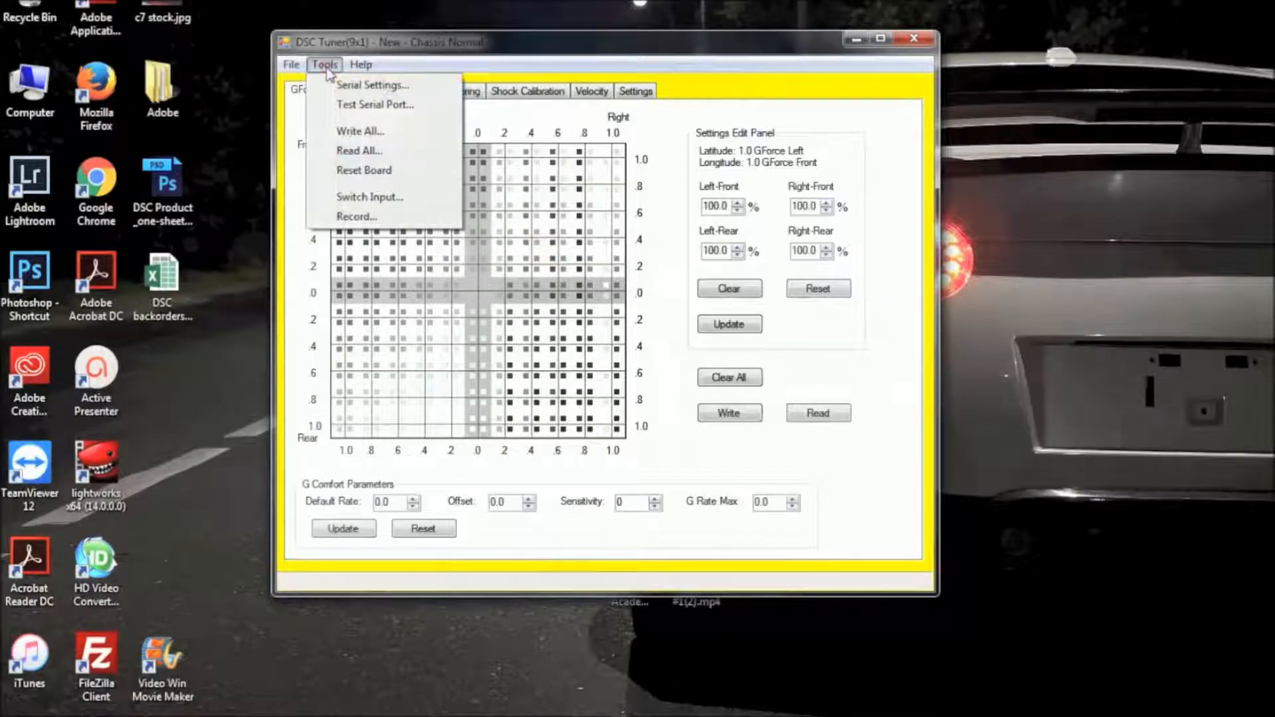
{"action": "left_click", "coordinate": [372, 85]}
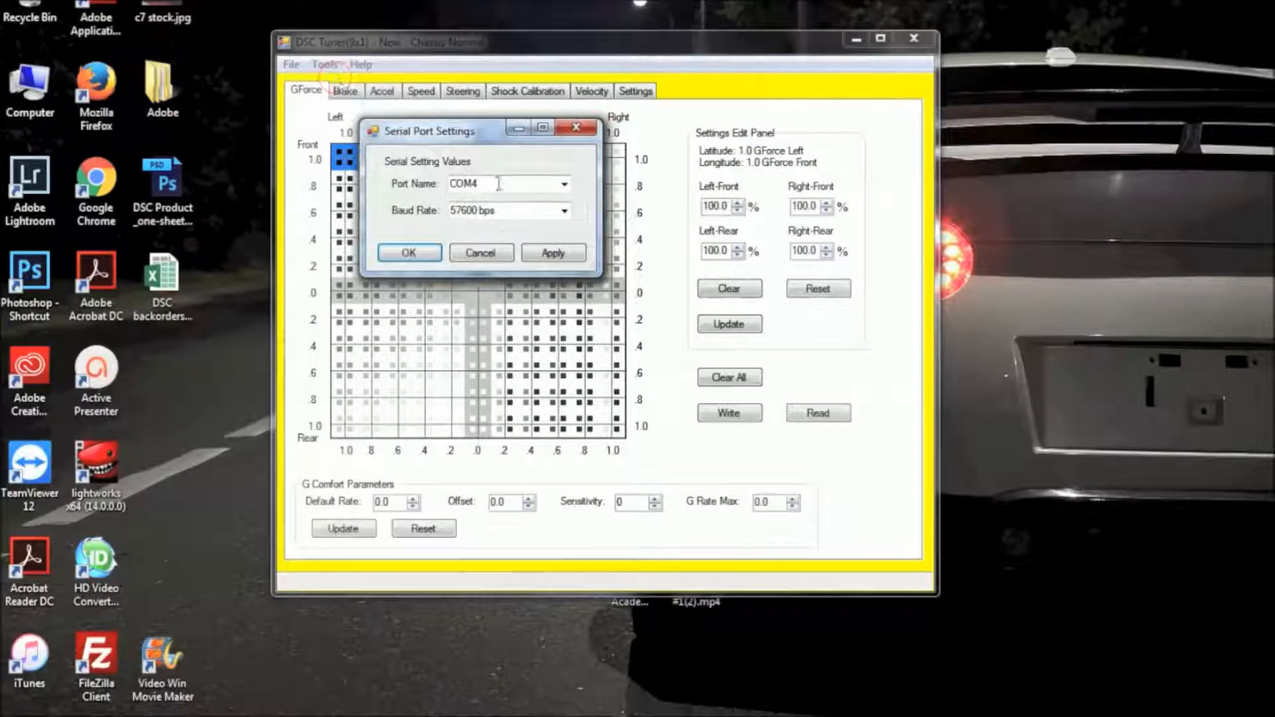
{"action": "mouse_move", "coordinate": [174, 532]}
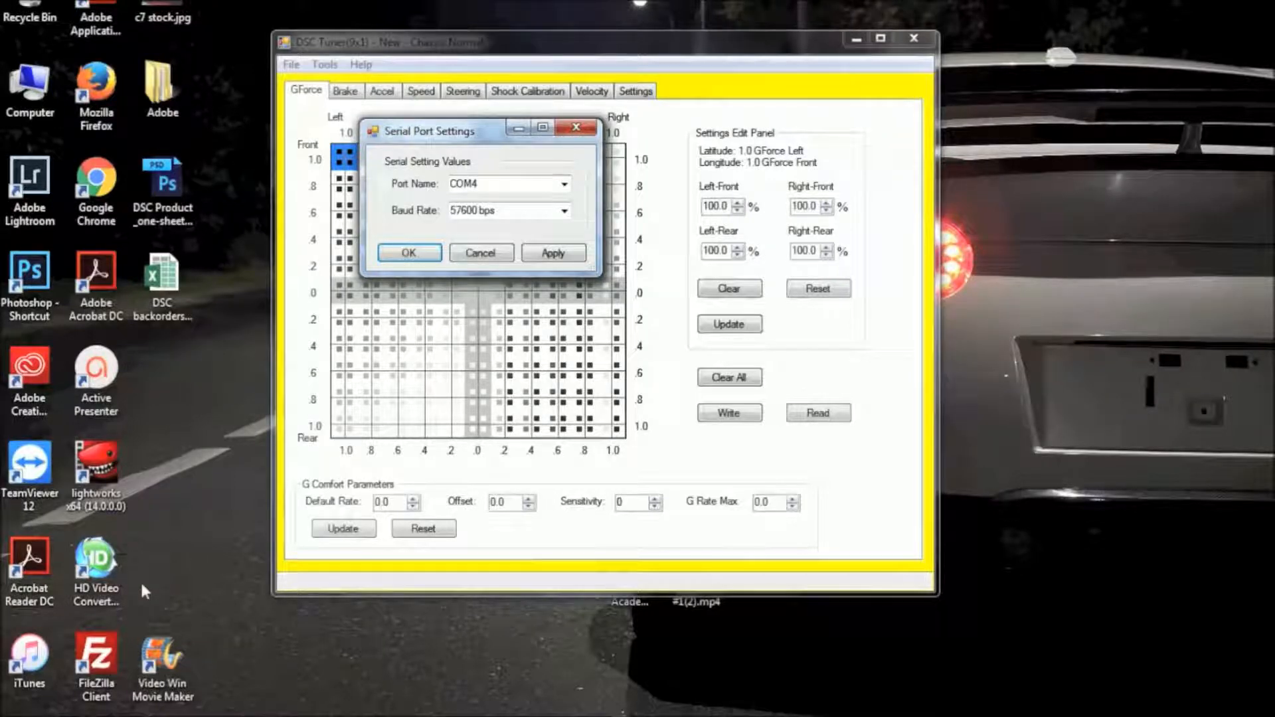
{"action": "left_click", "coordinate": [16, 708]}
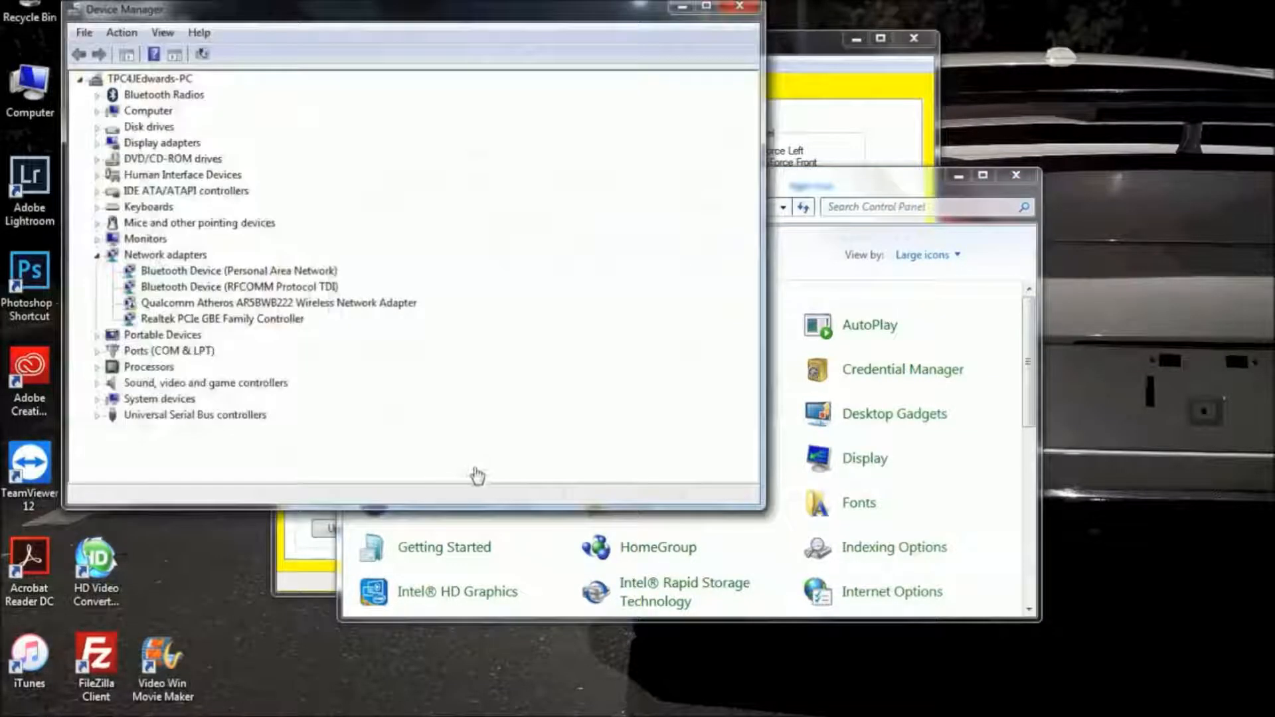
Reach the CP210x USB to UART Bridge advanced port settings under Ports (COM & LPT).
{"action": "left_click", "coordinate": [98, 351]}
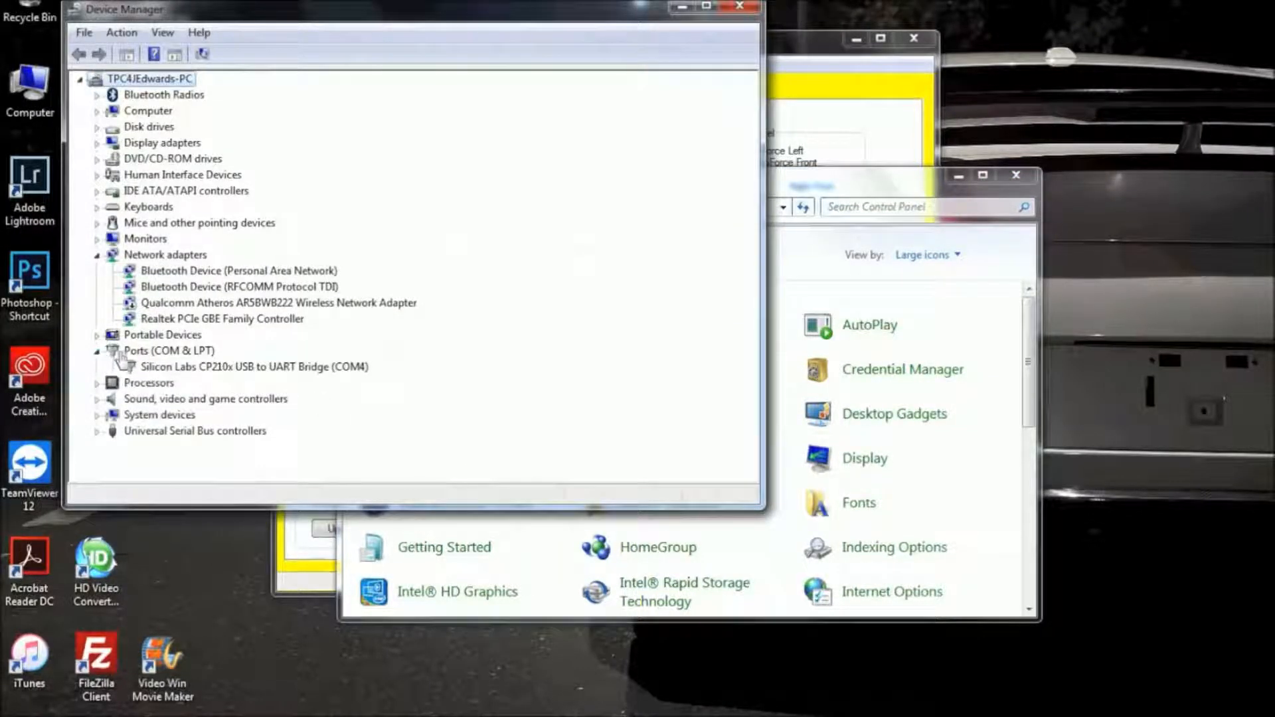
{"action": "double_click", "coordinate": [222, 367]}
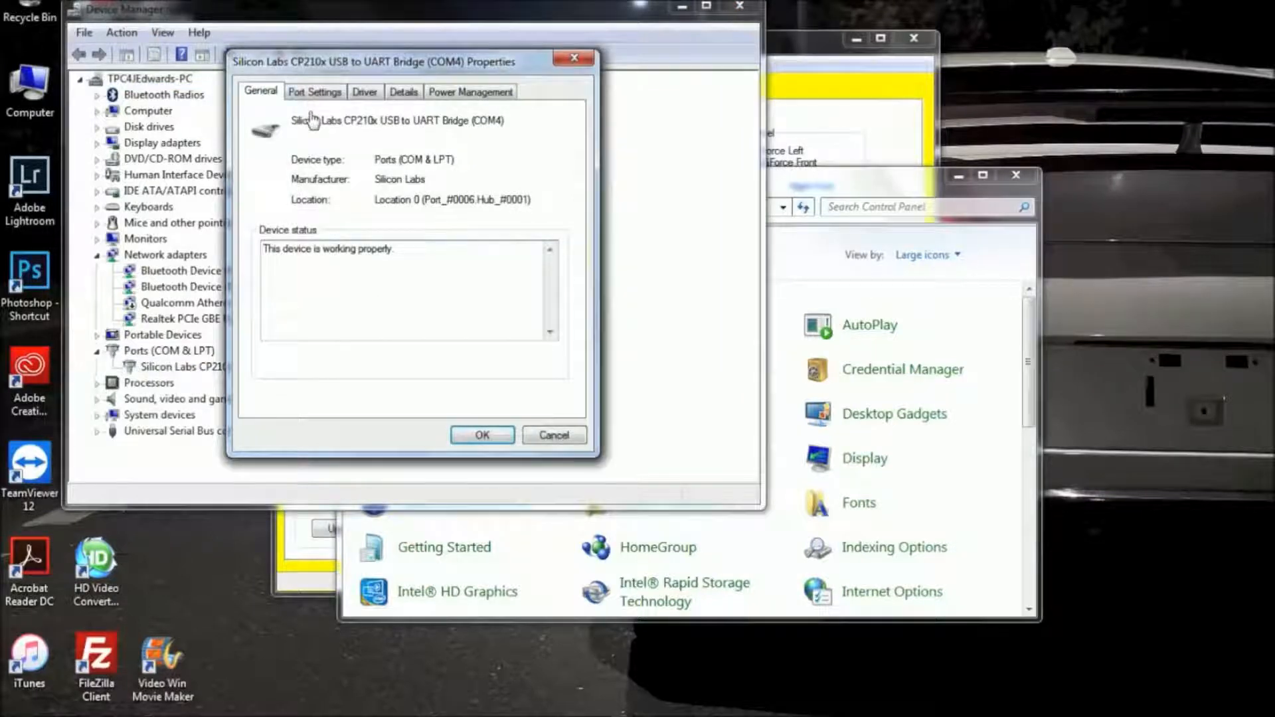
{"action": "left_click", "coordinate": [315, 91]}
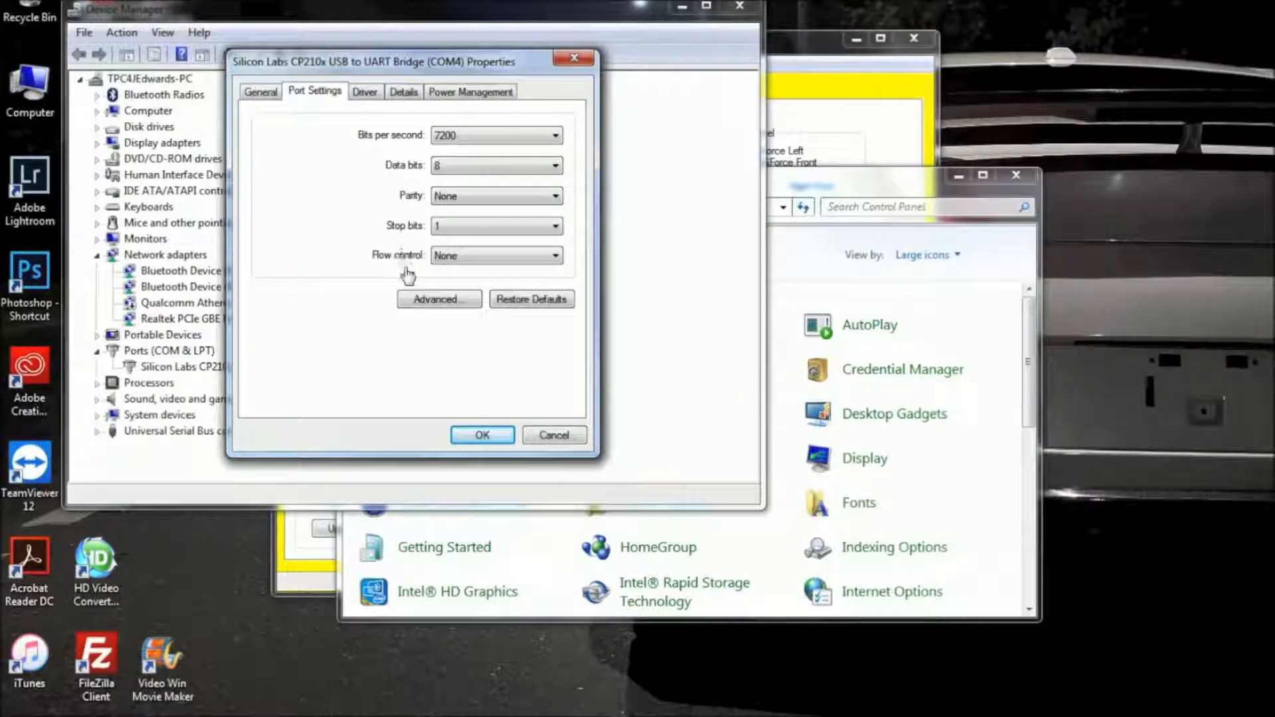
{"action": "left_click", "coordinate": [438, 299]}
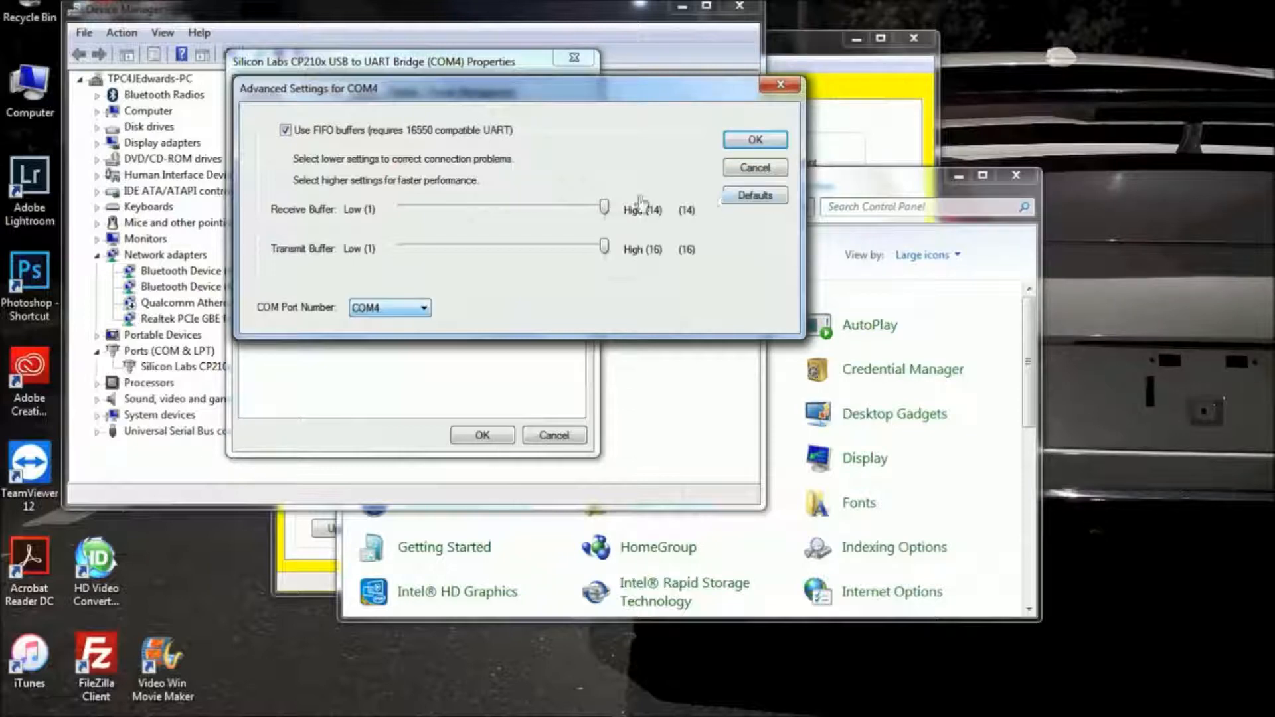
Keep the COM Port Number as COM4, confirm, and return to DSC Tuner.
{"action": "left_click", "coordinate": [423, 309]}
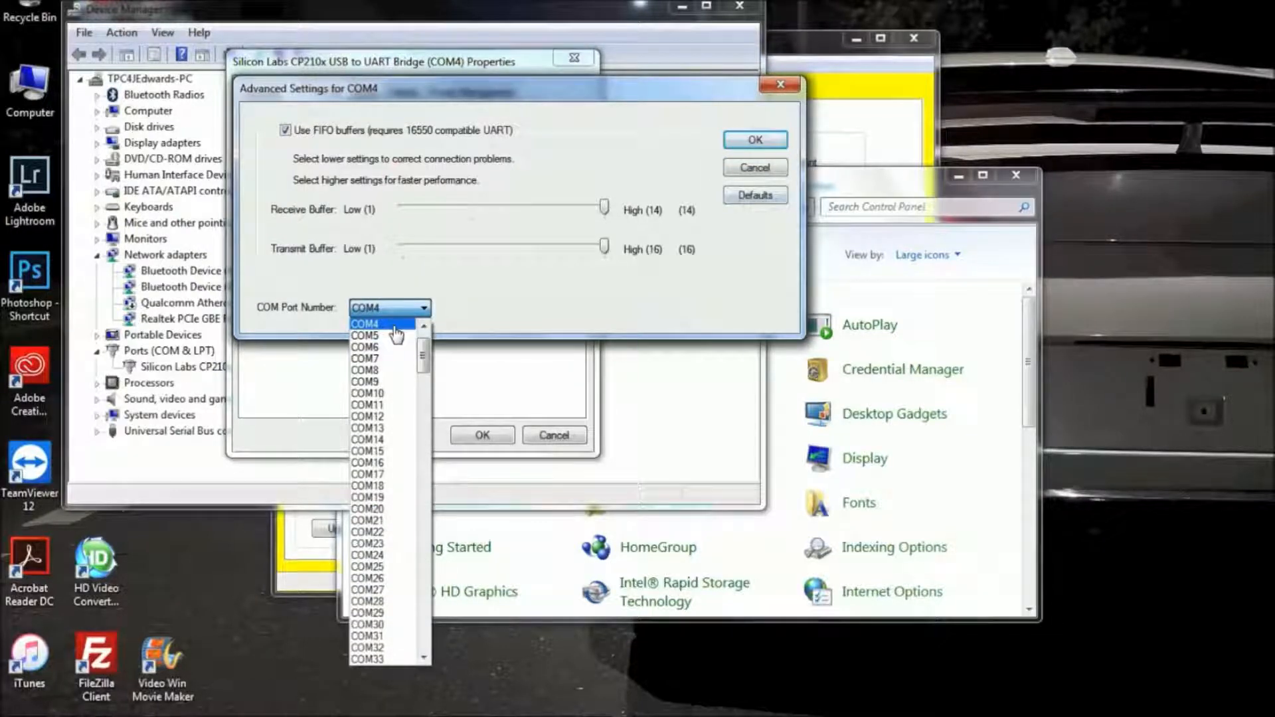
{"action": "left_click", "coordinate": [383, 324]}
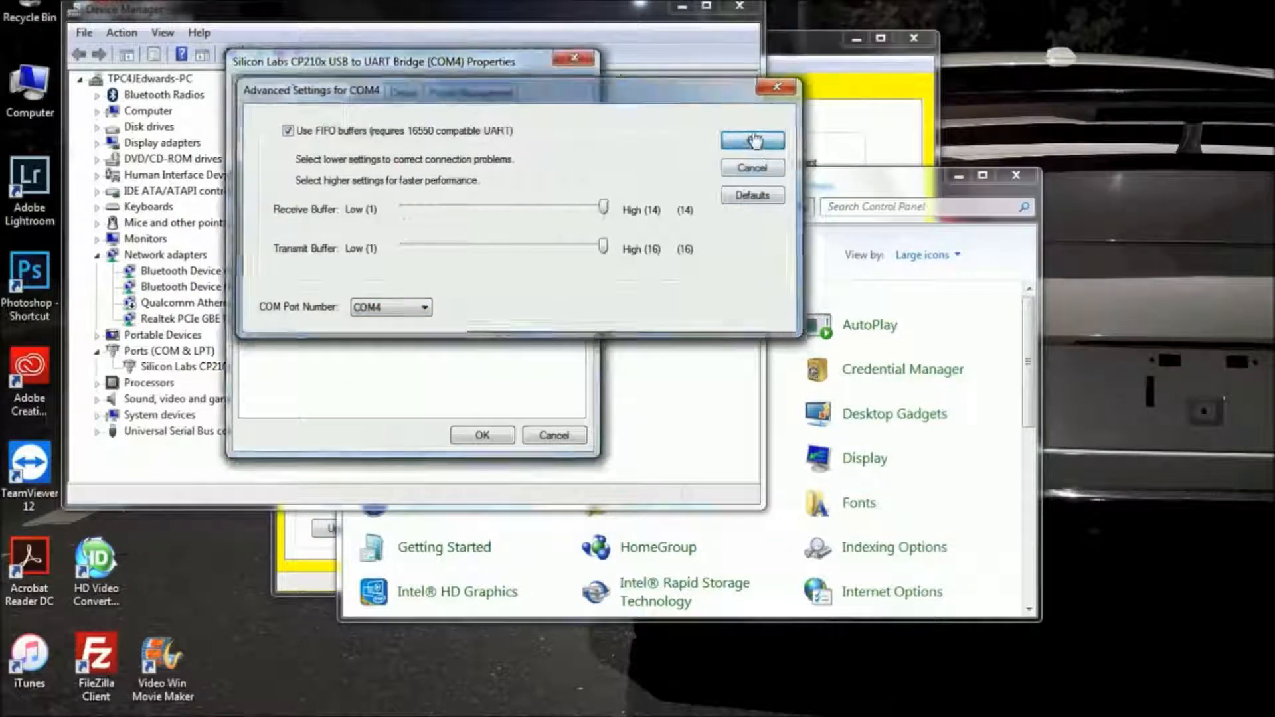
{"action": "left_click", "coordinate": [752, 141]}
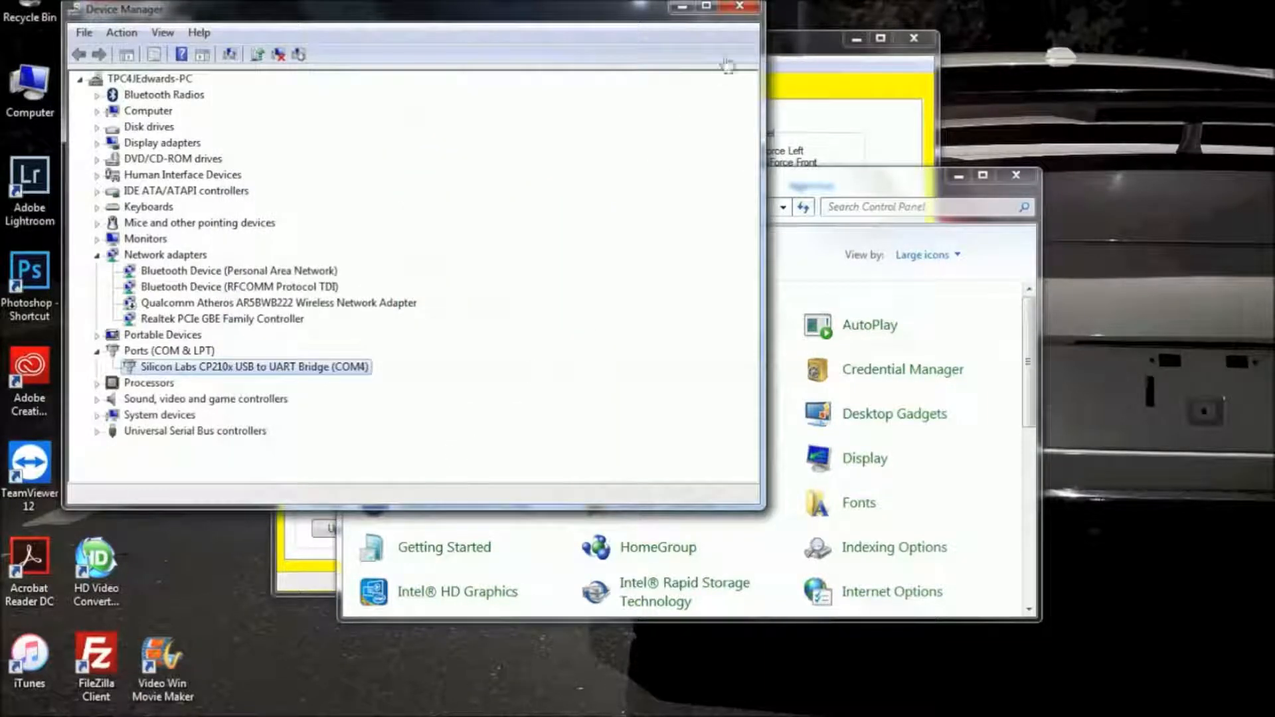
{"action": "left_click", "coordinate": [735, 5]}
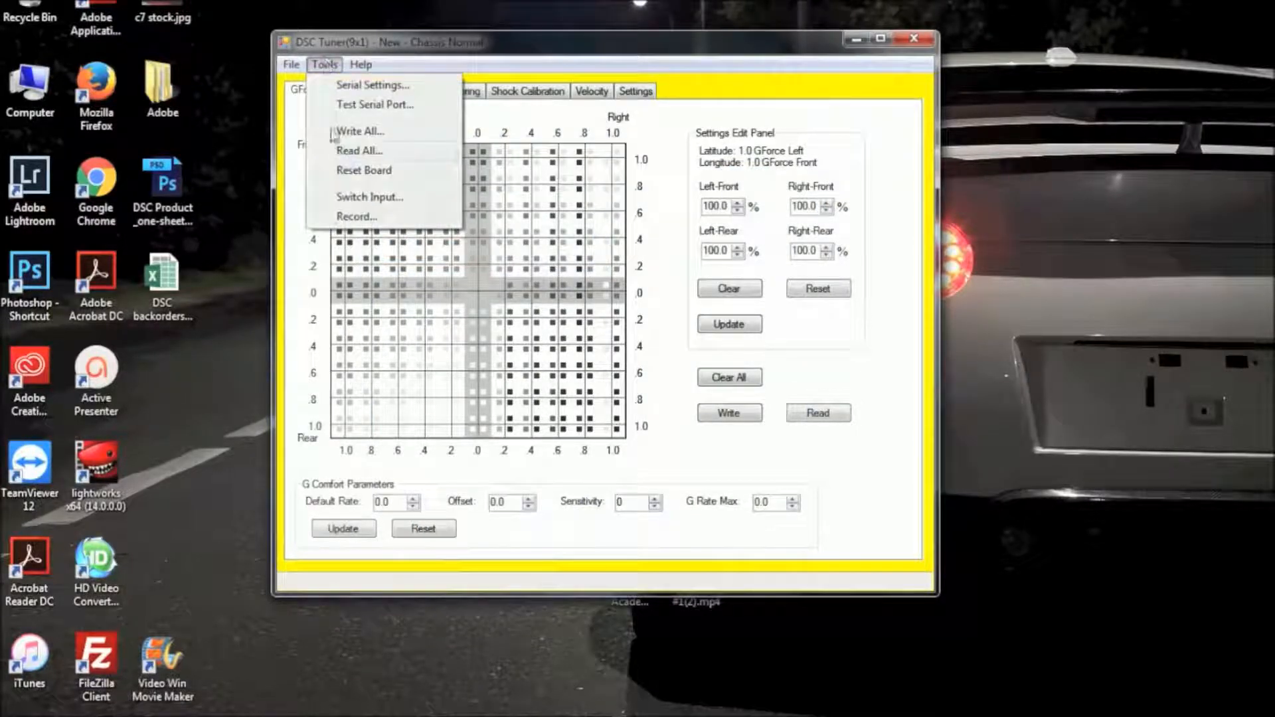
Retry Read All, which aborts again at 0 of 1899, and dismiss it.
{"action": "left_click", "coordinate": [359, 150]}
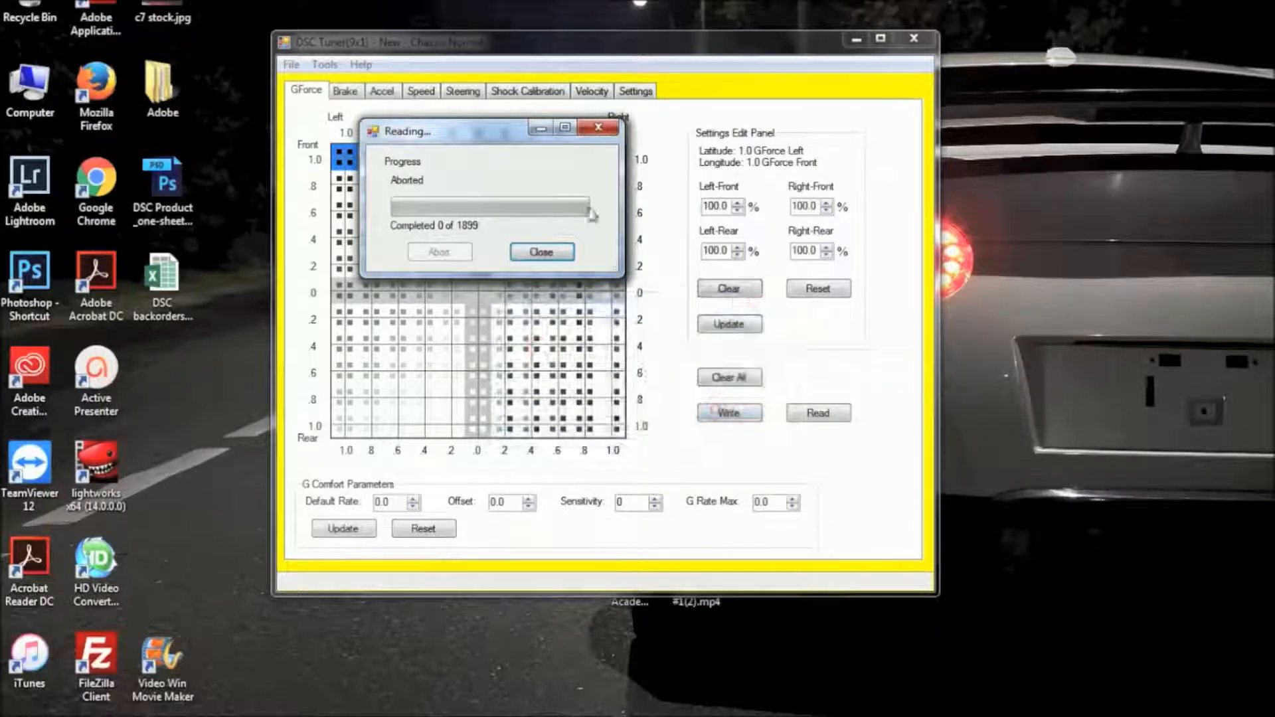
{"action": "left_click", "coordinate": [542, 253]}
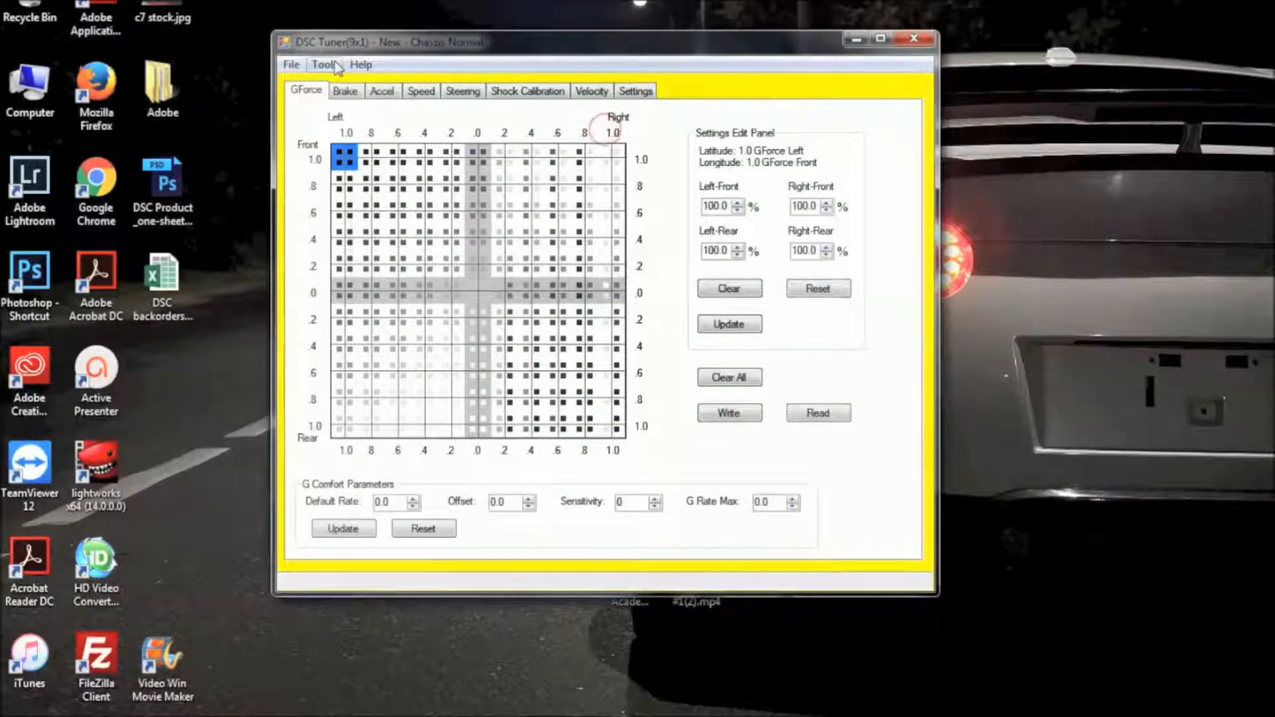
{"action": "mouse_move", "coordinate": [898, 50]}
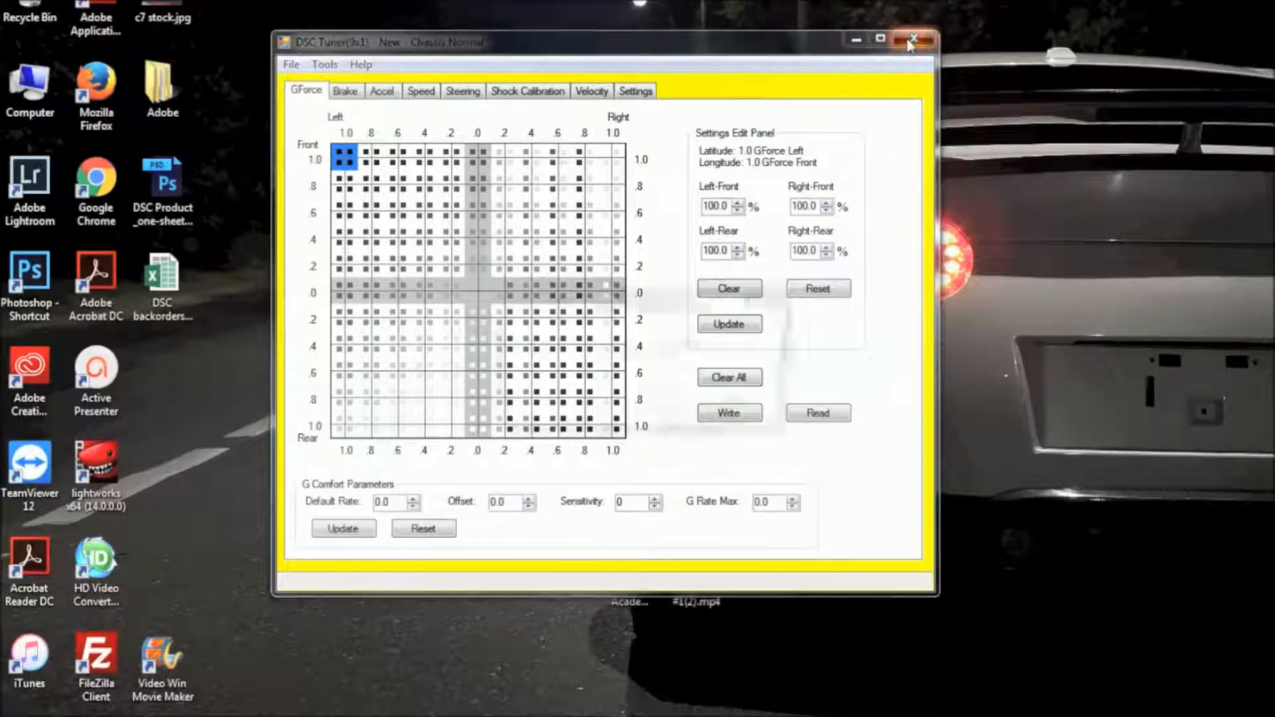
Quit DSC Tuner, discarding unsaved changes.
{"action": "left_click", "coordinate": [910, 39]}
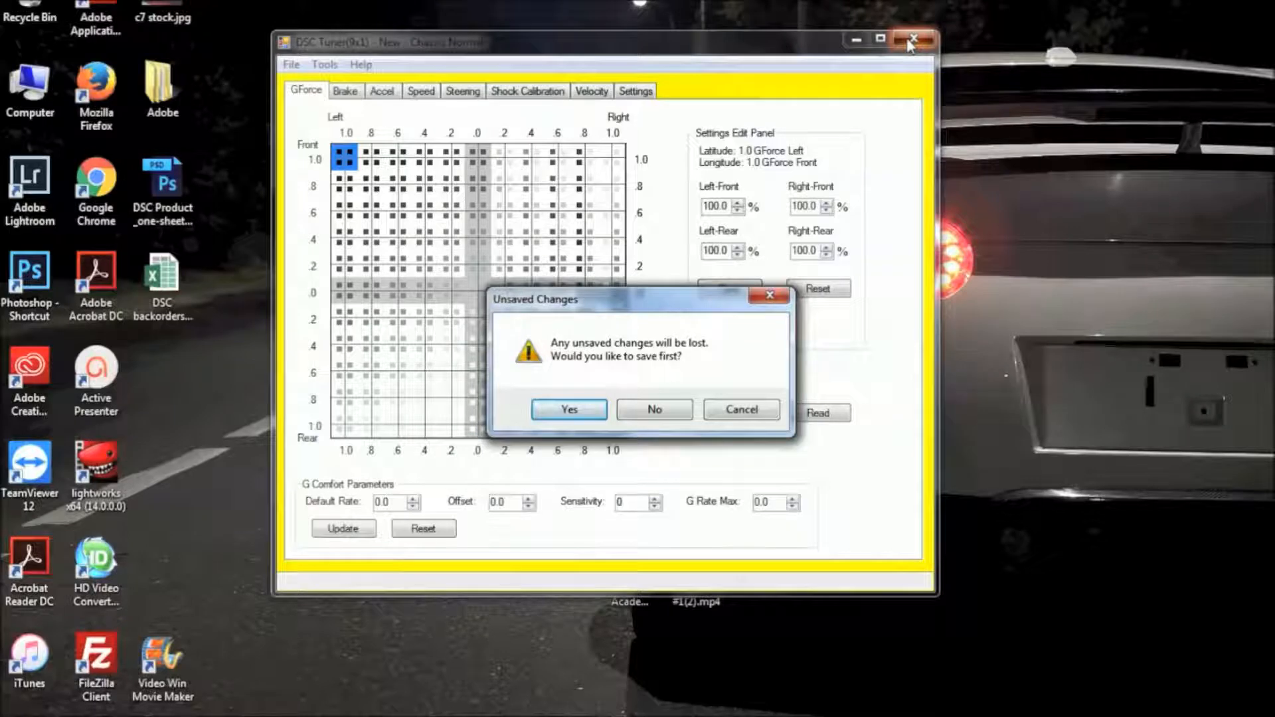
{"action": "left_click", "coordinate": [654, 409]}
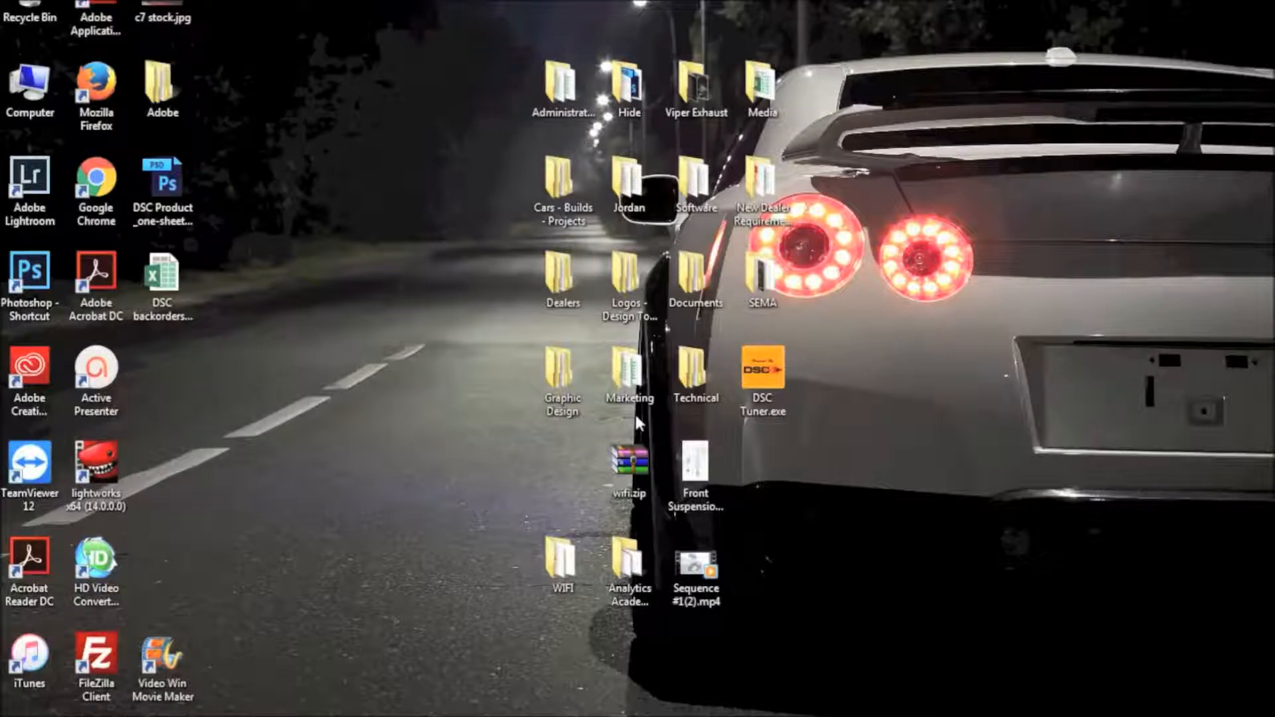
{"action": "mouse_move", "coordinate": [935, 211]}
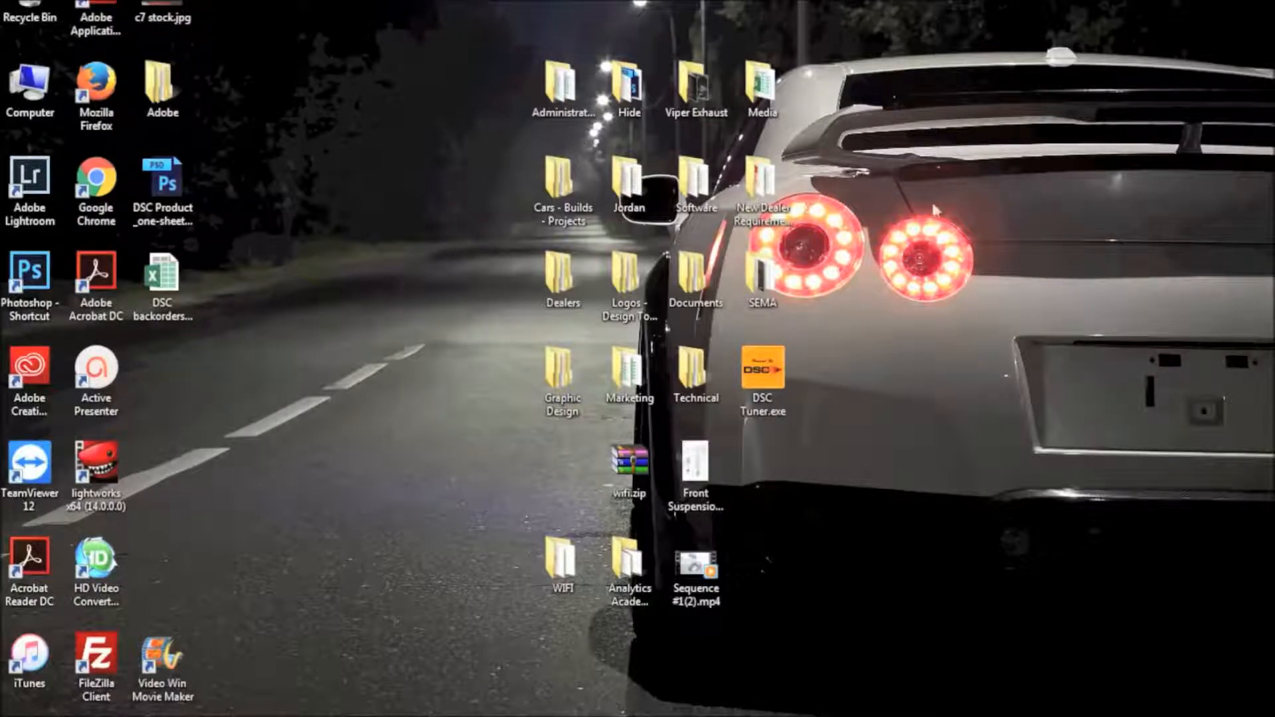
Relaunch DSC Tuner from the DSC Tuner.exe desktop icon.
{"action": "double_click", "coordinate": [766, 383]}
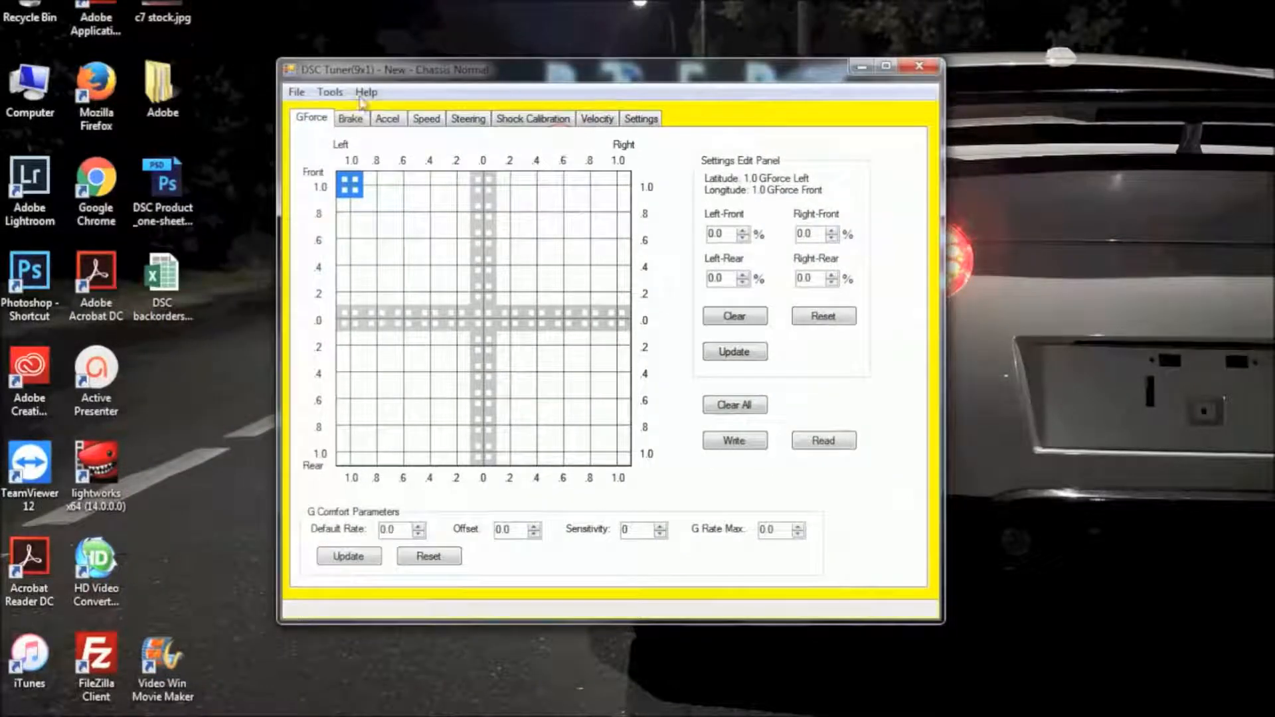
Begin a fresh Read All, which now progresses past 93 of 1899 without a port error.
{"action": "left_click", "coordinate": [329, 91]}
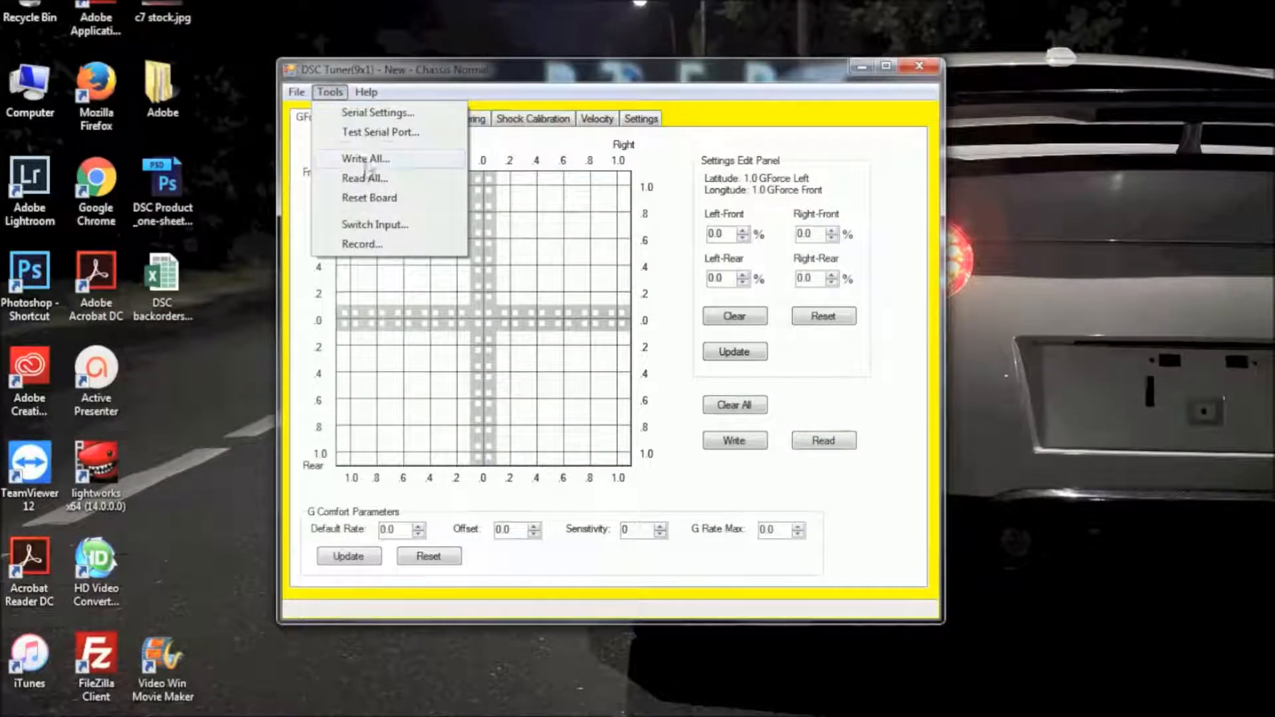
{"action": "left_click", "coordinate": [364, 178]}
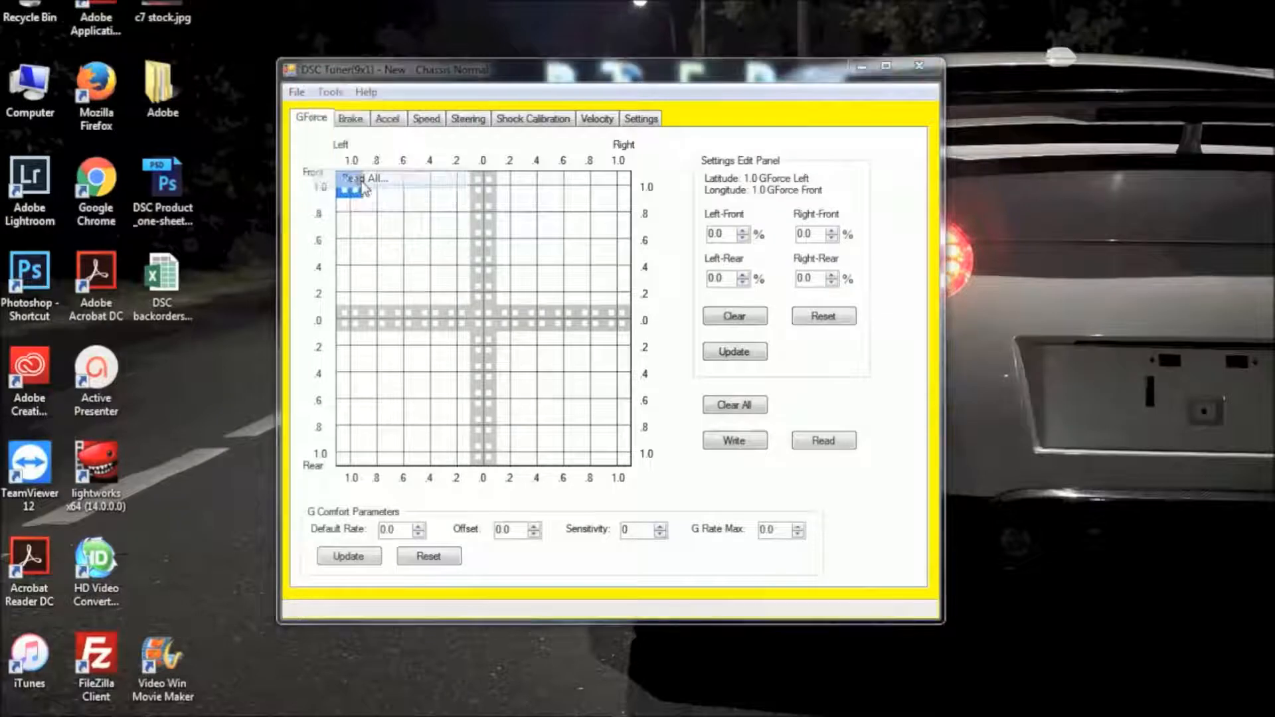
{"action": "left_click", "coordinate": [823, 440]}
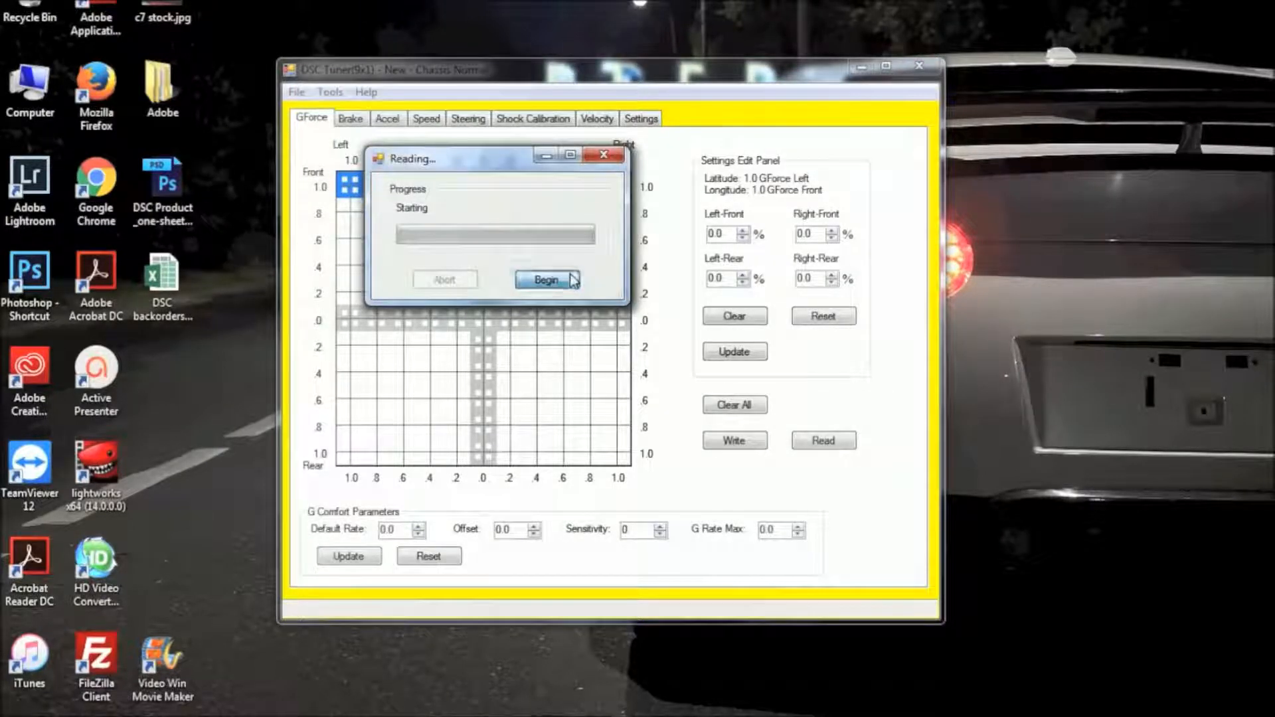
{"action": "left_click", "coordinate": [546, 279]}
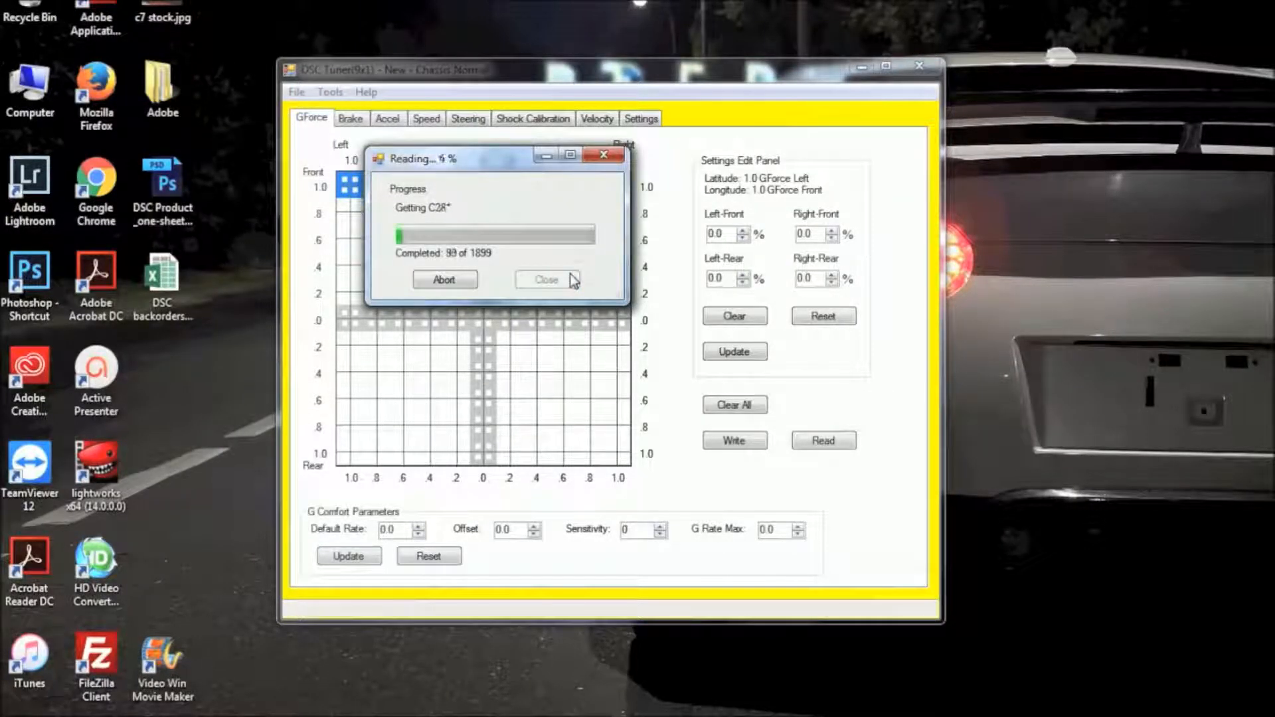